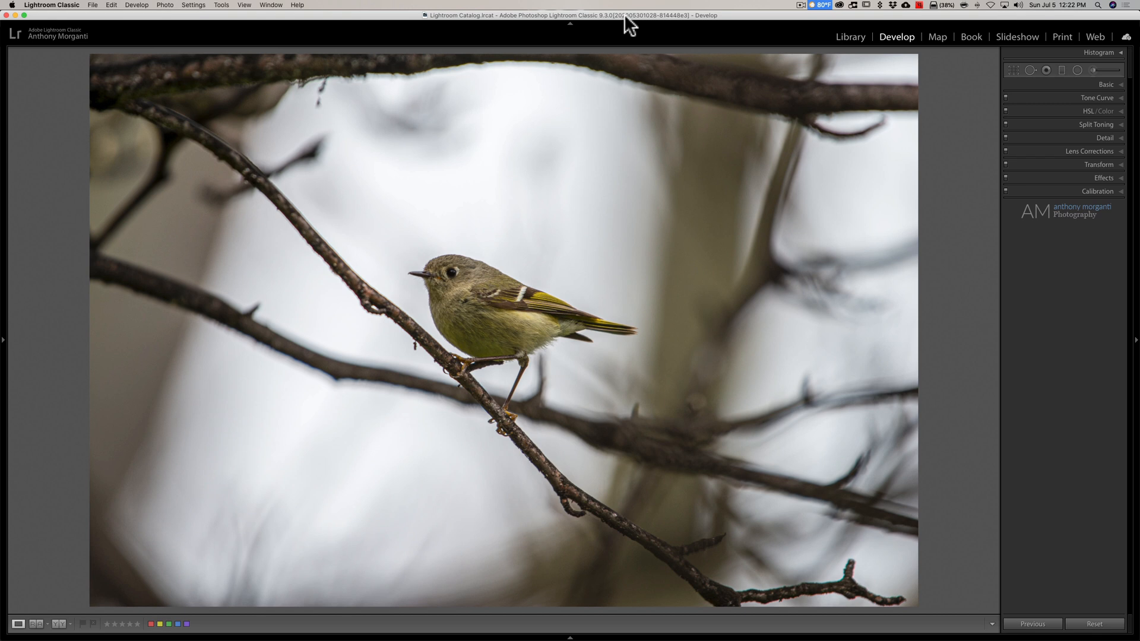
mouse_move(1018, 71)
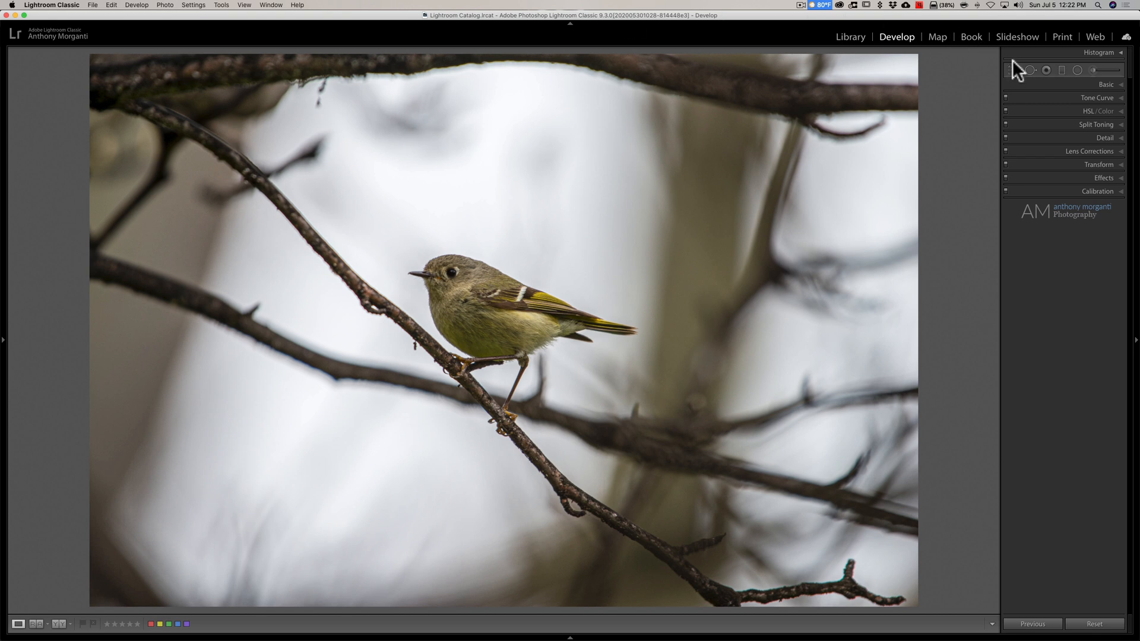
Activate the Crop & Straighten tool to draw a tight frame around the kinglet, aspect locked
left_click(1011, 60)
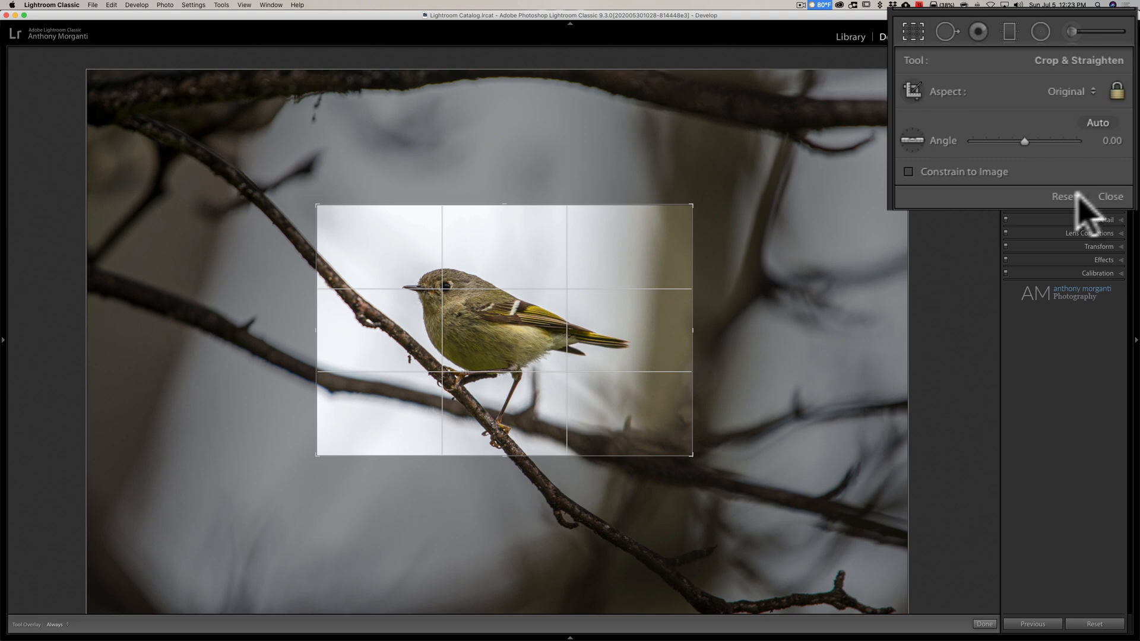
Reset the crop so the frame spans the full kinglet photo again
left_click(1065, 197)
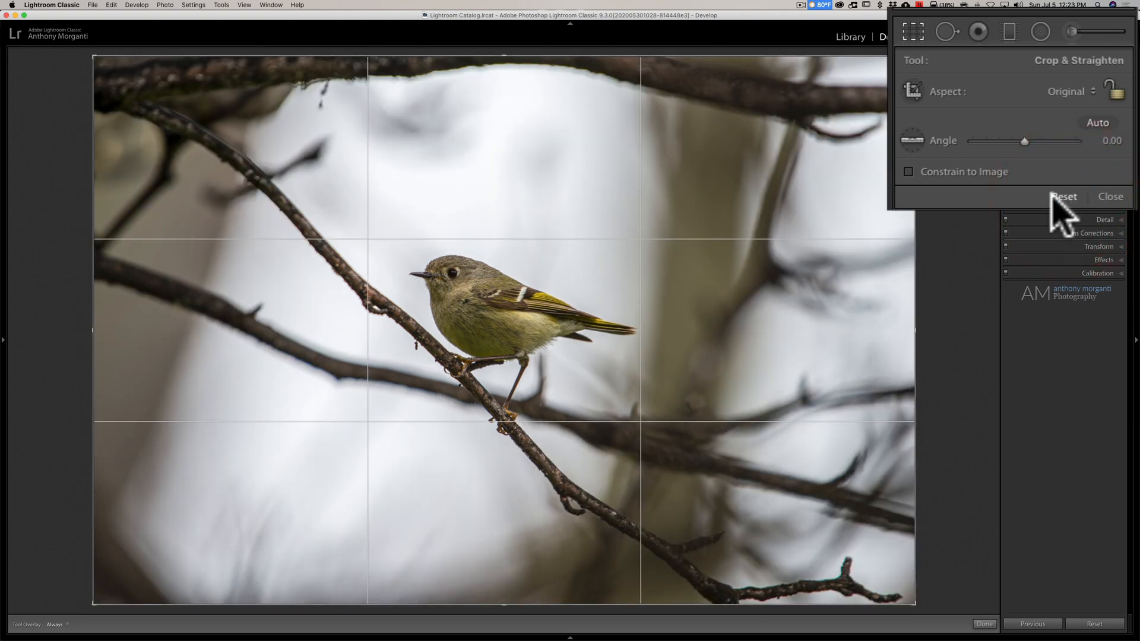
mouse_move(731, 295)
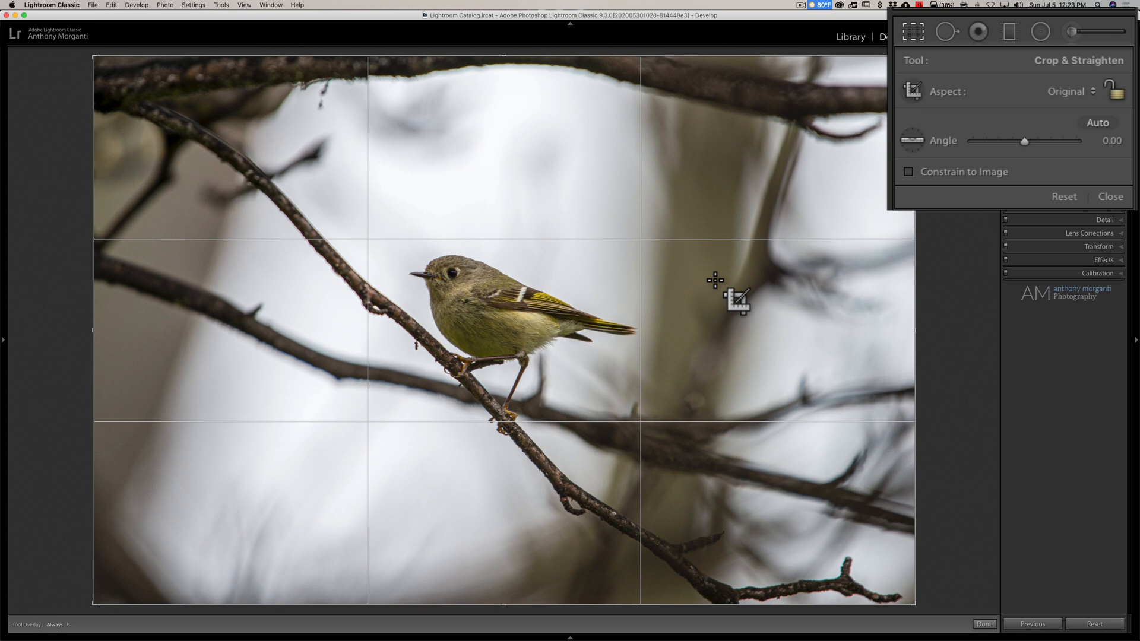
mouse_move(1068, 102)
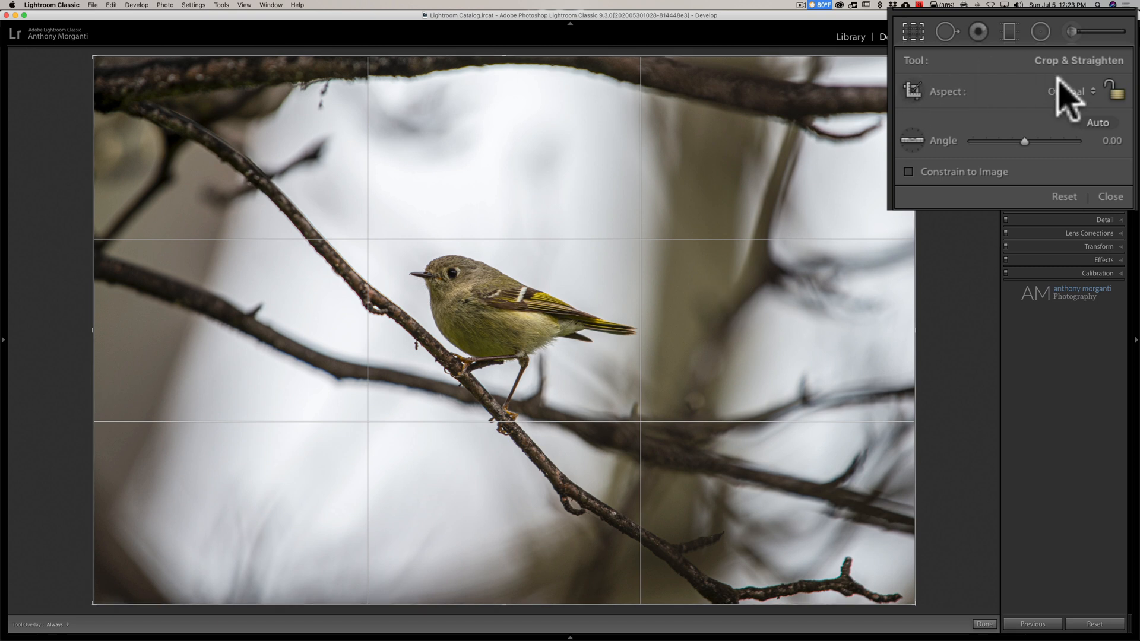